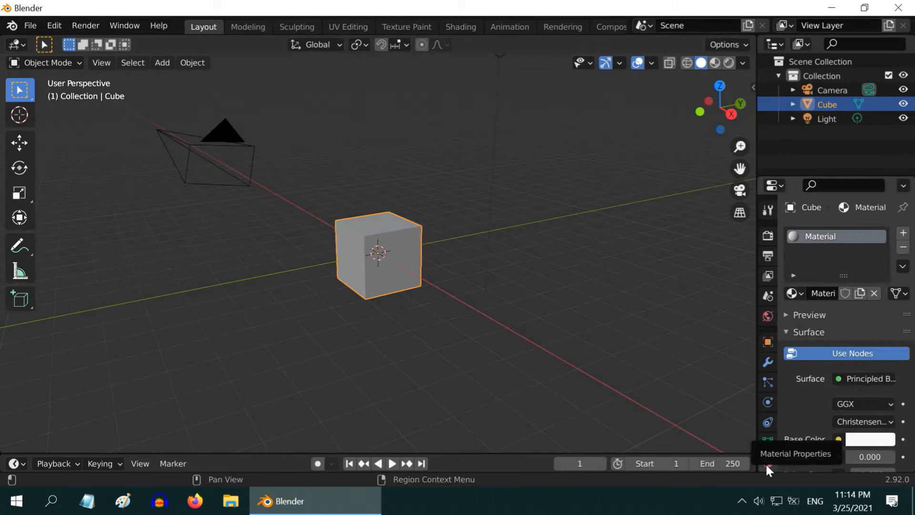
# - Set the Principled BSDF Metallic to 1.0 and lower Roughness from 0.4 to 0.2
pyautogui.scroll(-3)
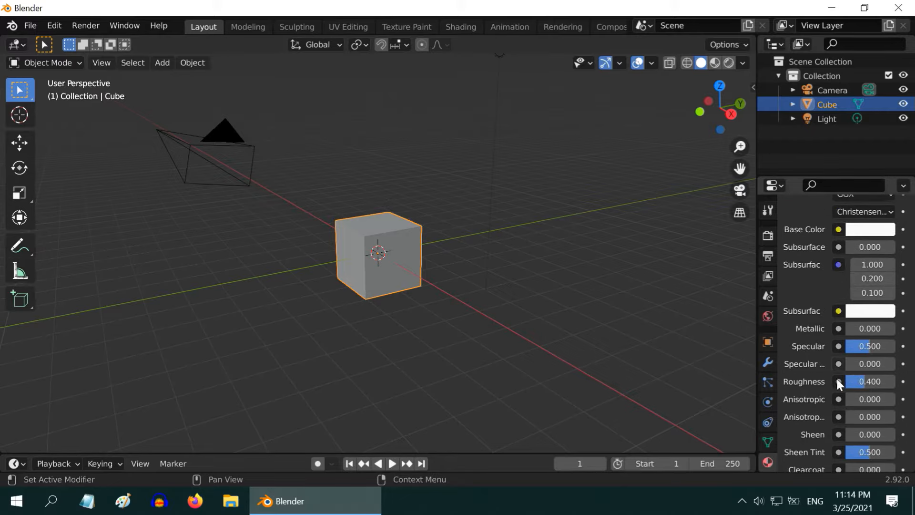
pyautogui.scroll(-3)
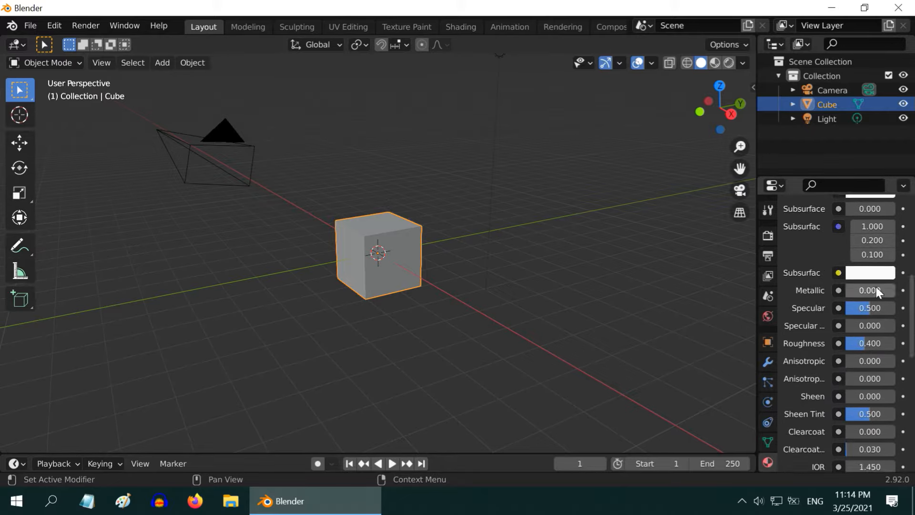
pyautogui.doubleClick(870, 291)
pyautogui.write('1.000')
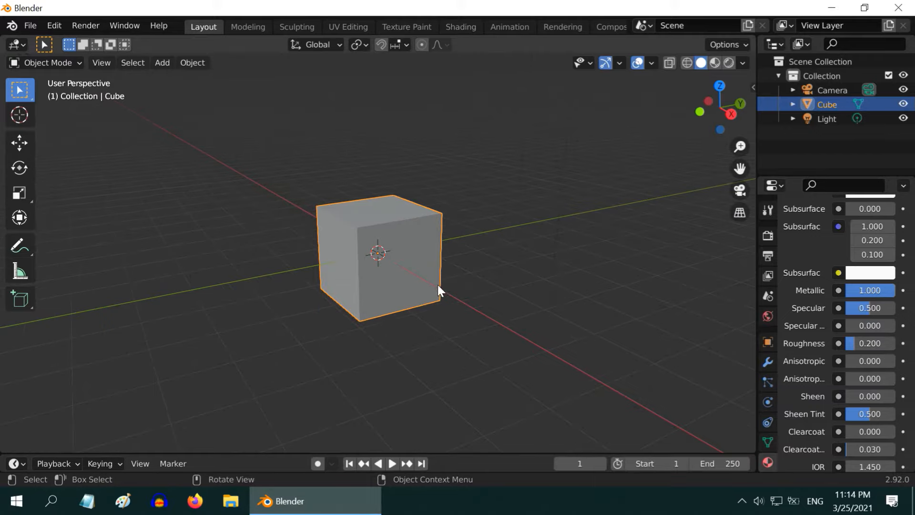
pyautogui.moveTo(669, 128)
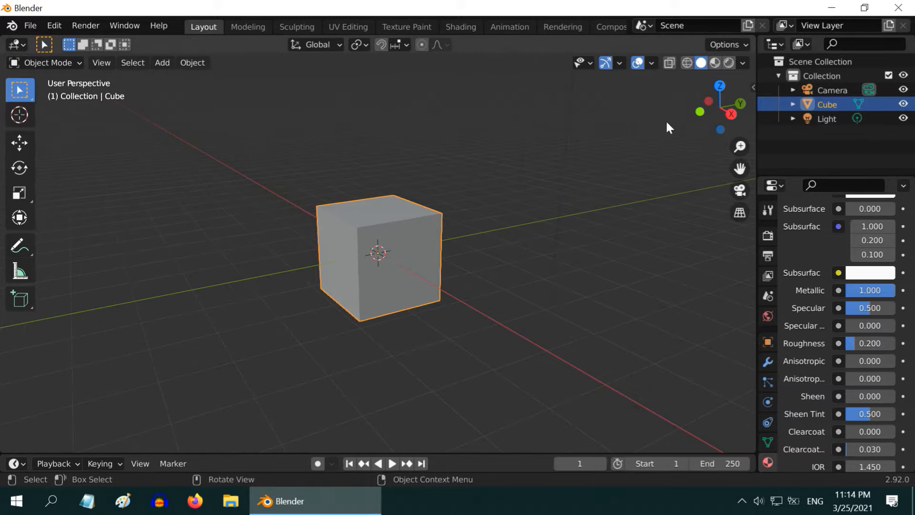
# - Toggle viewport shading between Material Preview and Rendered, finishing in Rendered mode
pyautogui.click(714, 63)
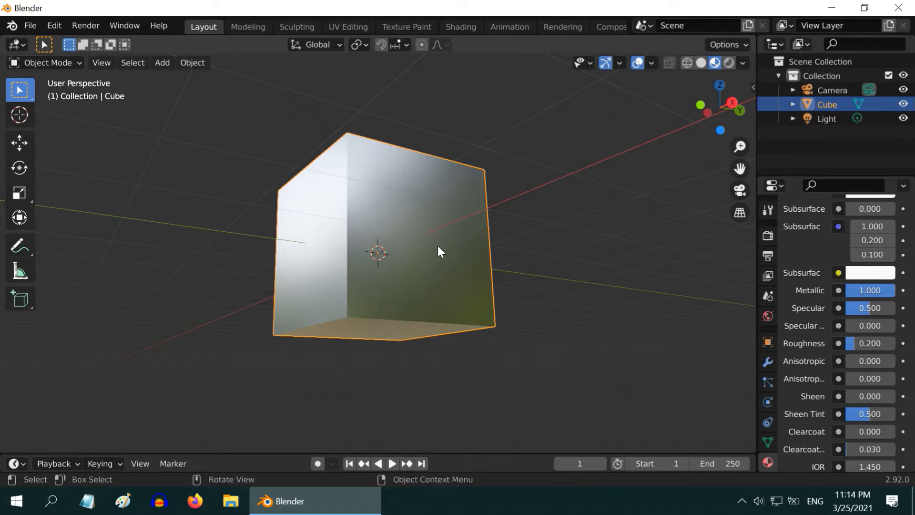
pyautogui.click(702, 63)
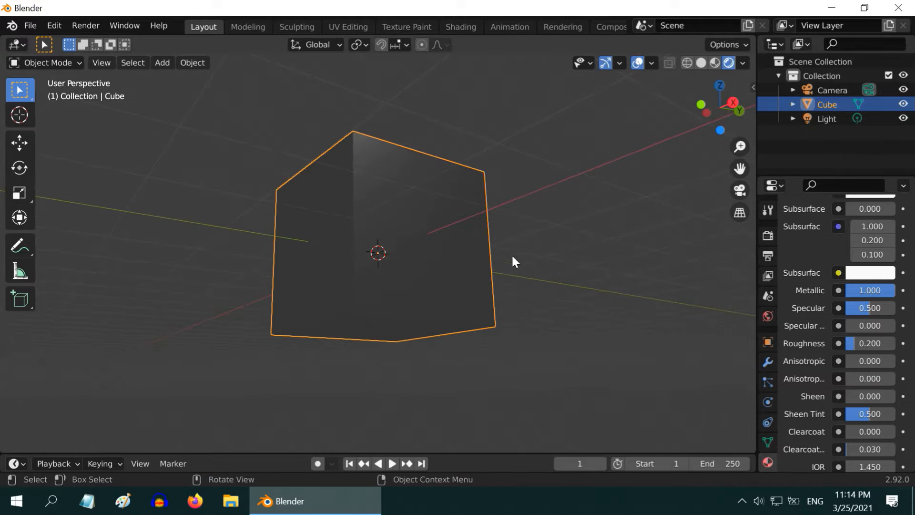
pyautogui.click(729, 63)
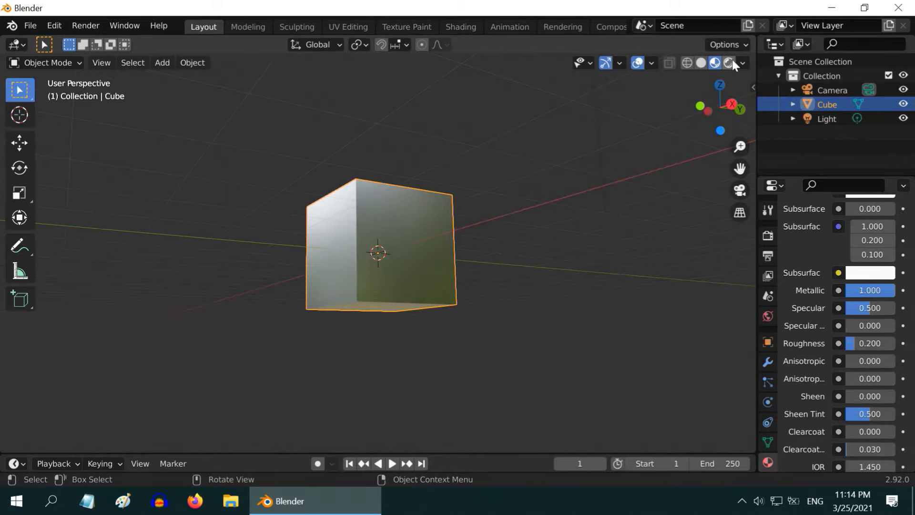
pyautogui.click(728, 62)
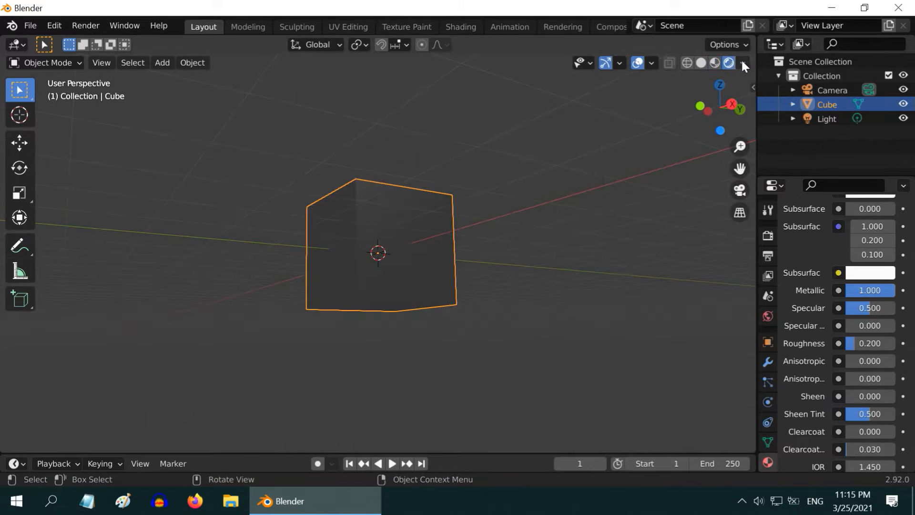
# - Uncheck Scene World in viewport shading to light the cube with a built-in studio HDRI
pyautogui.click(742, 63)
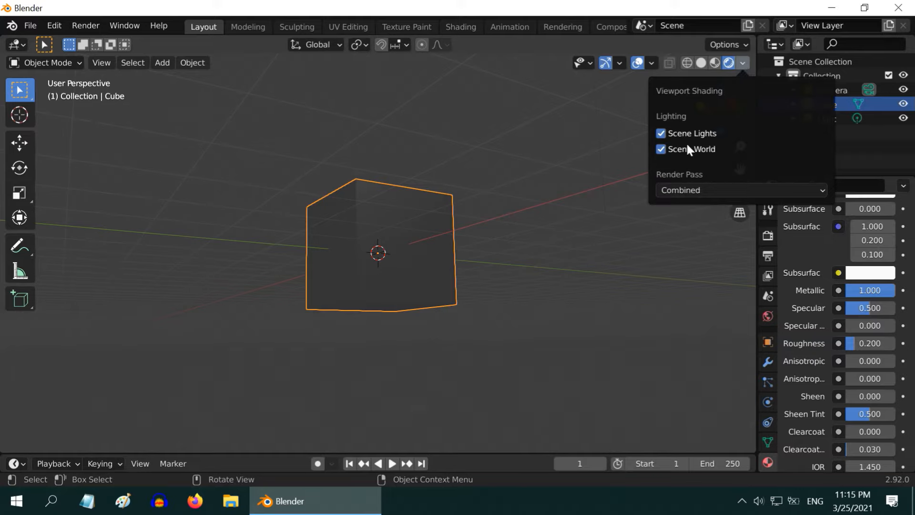
pyautogui.click(660, 149)
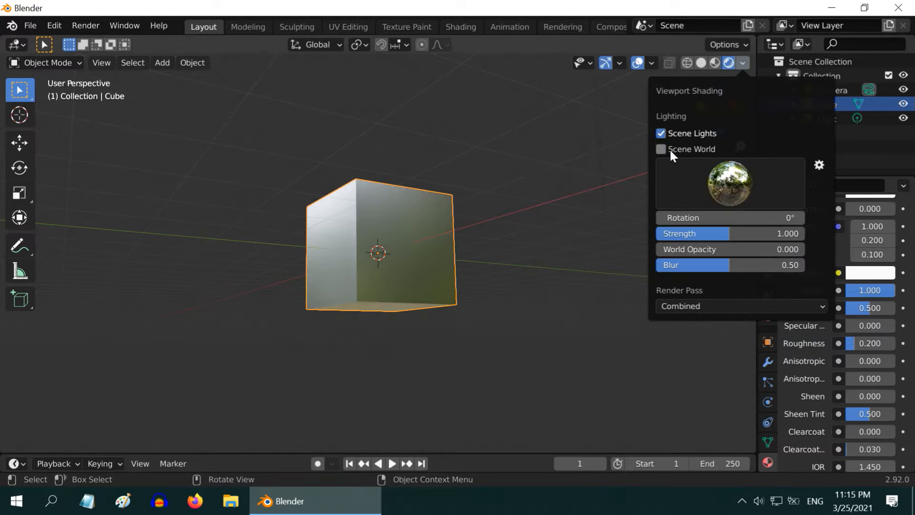
pyautogui.moveTo(724, 200)
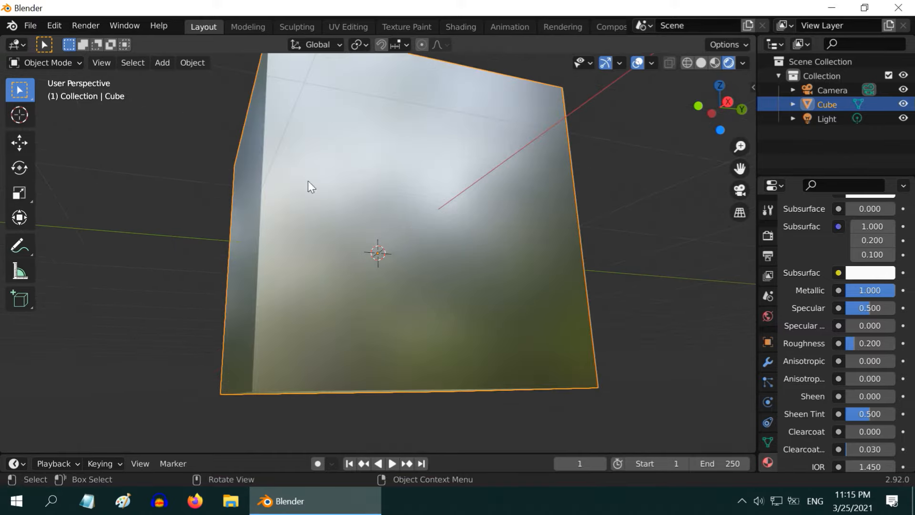
pyautogui.moveTo(475, 297)
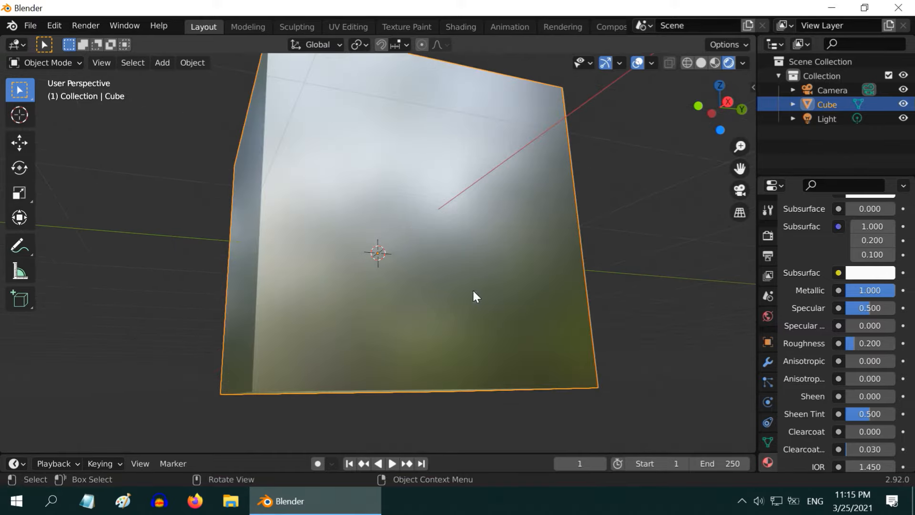
pyautogui.moveTo(319, 325)
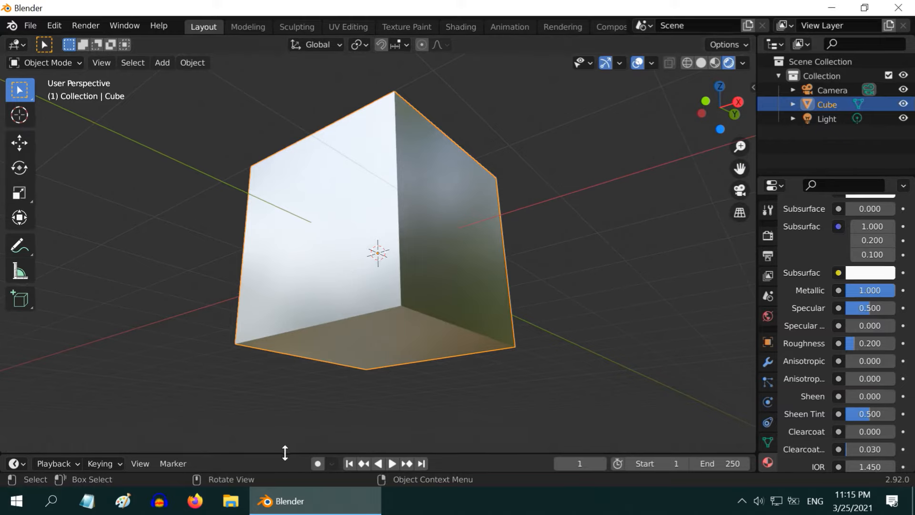
pyautogui.moveTo(352, 325)
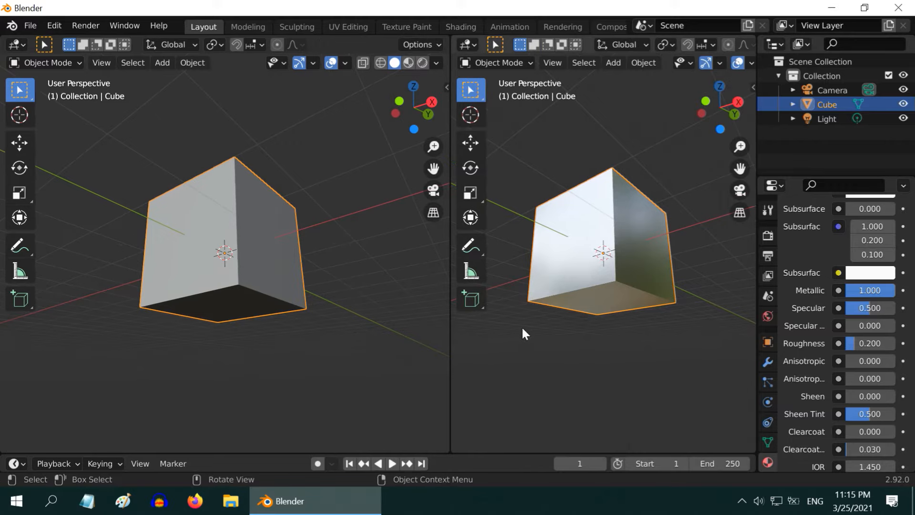
# - Switch the left area's editor type to Shader Editor to show the material nodes
pyautogui.click(13, 44)
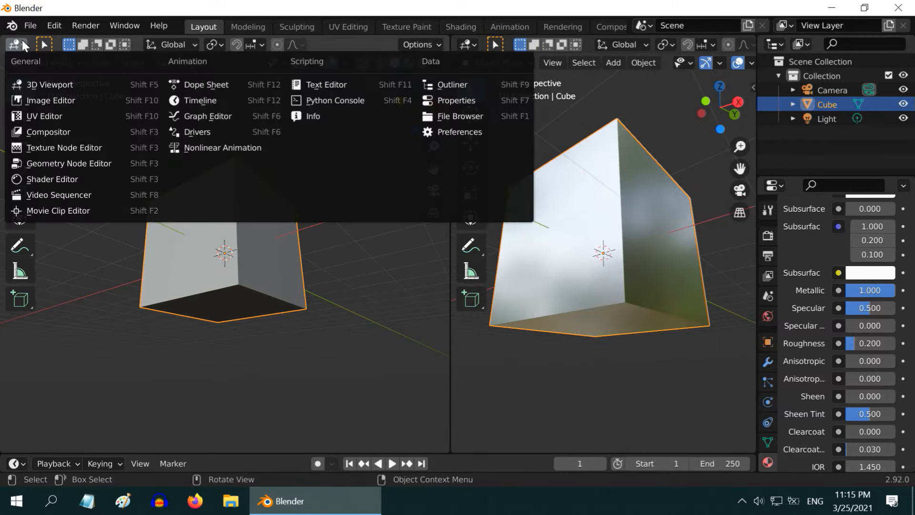
pyautogui.click(53, 181)
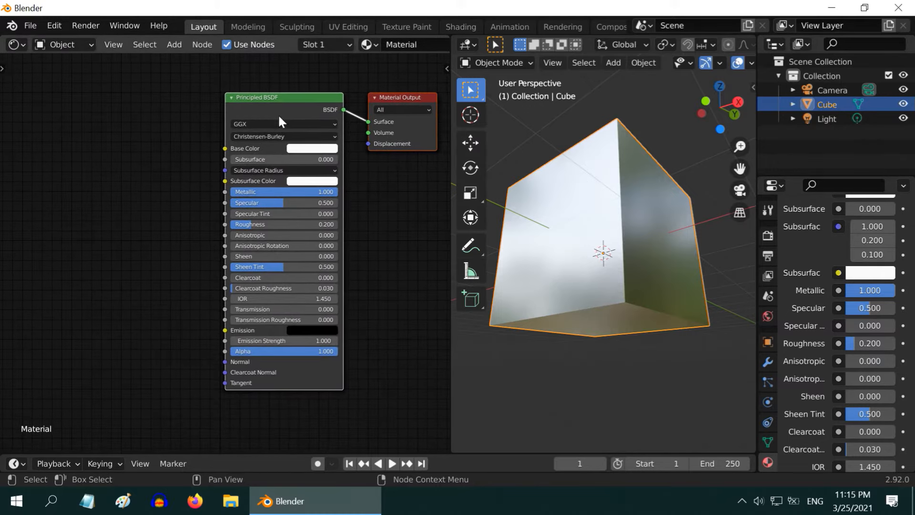
# - Add a Noise Texture (scale 500, detail 10, roughness 1) feeding a Bump node (strength 0.05, distance 0.1)
pyautogui.click(174, 44)
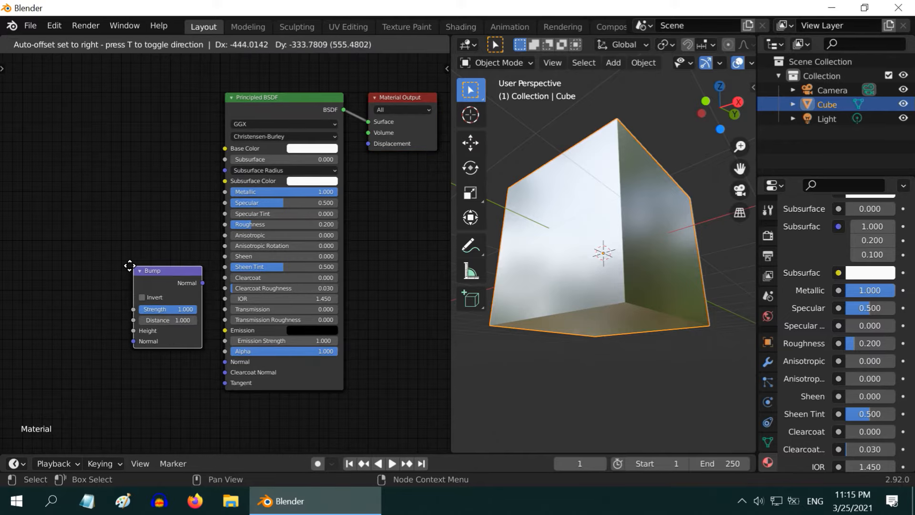
pyautogui.click(174, 45)
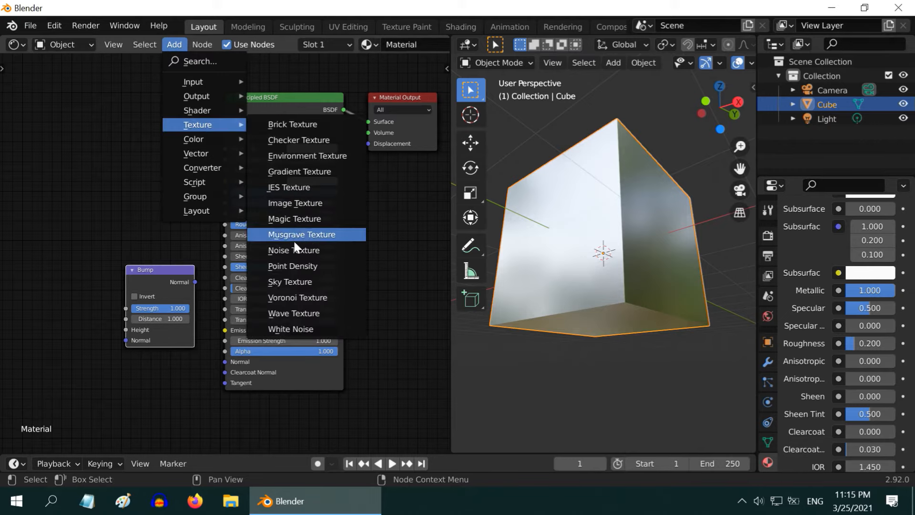
pyautogui.click(294, 250)
pyautogui.write('10')
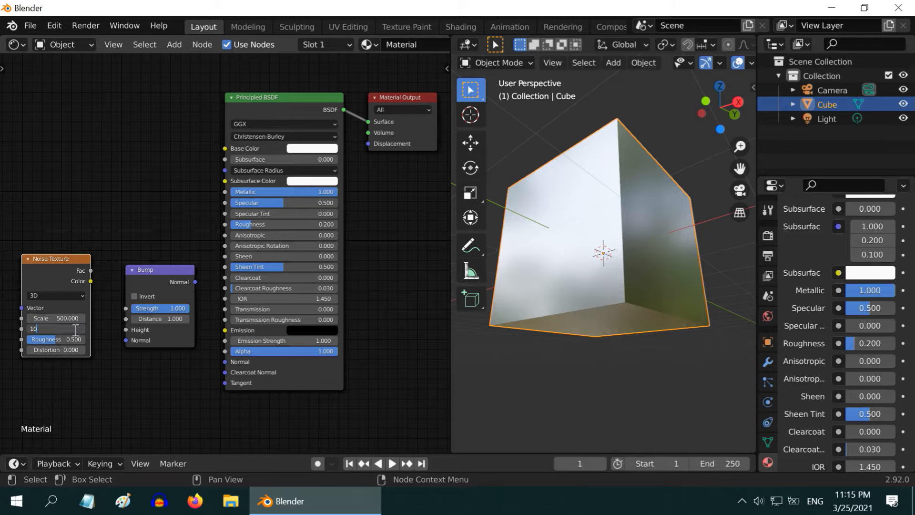
pyautogui.click(55, 339)
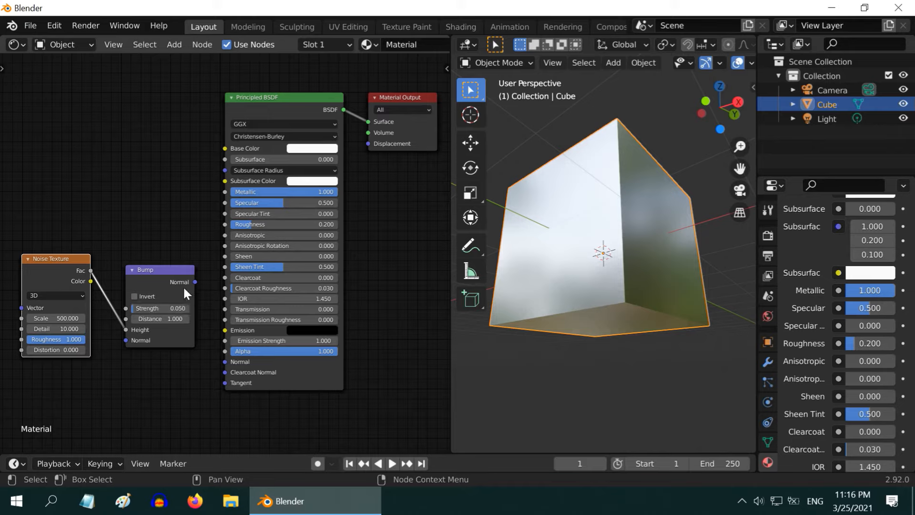
pyautogui.doubleClick(159, 318)
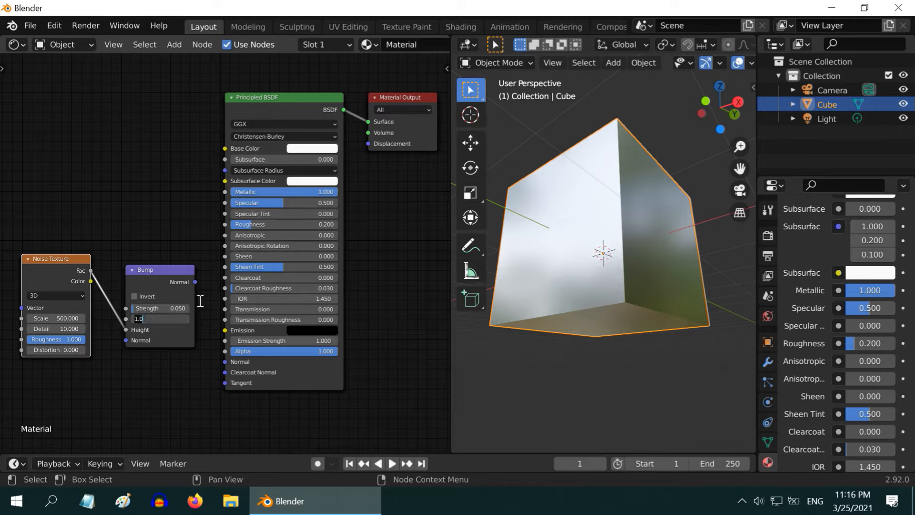
pyautogui.press('Return')
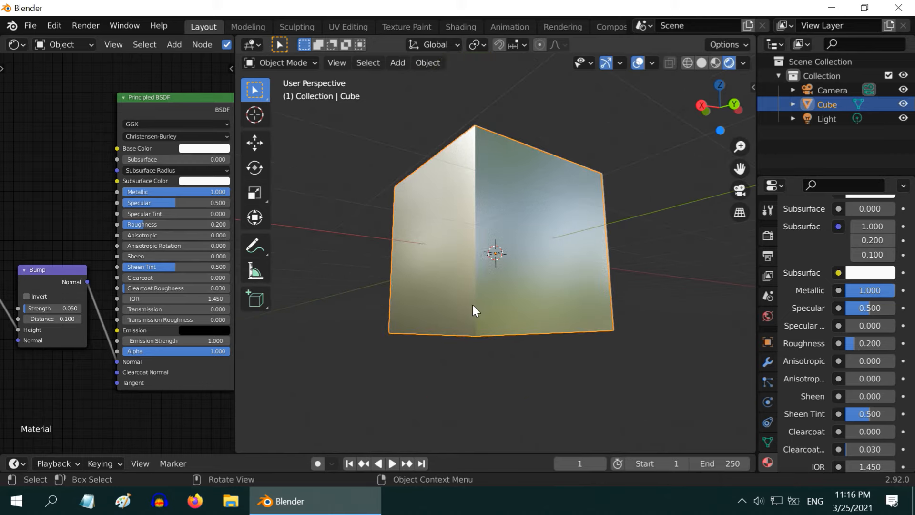
pyautogui.moveTo(79, 342)
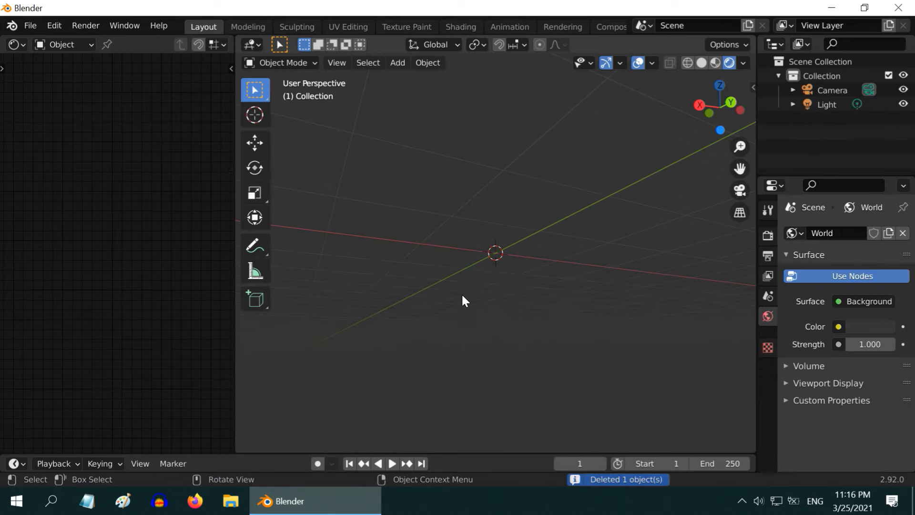
# - Add a UV sphere at the scene centre and apply Shade Smooth
pyautogui.click(397, 63)
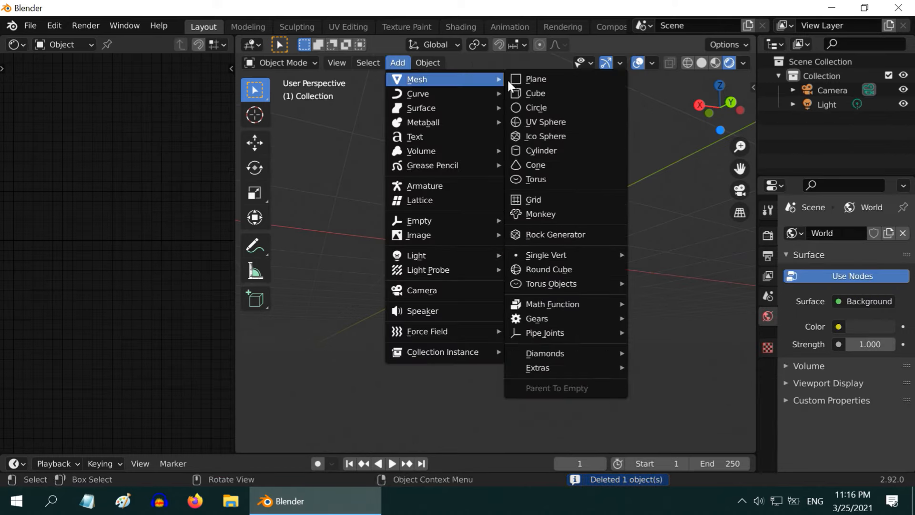
pyautogui.click(545, 121)
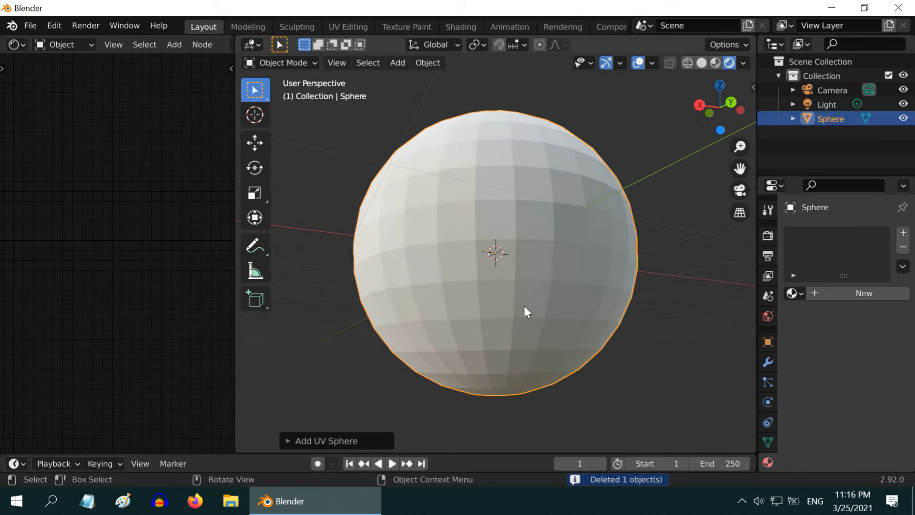
pyautogui.click(427, 63)
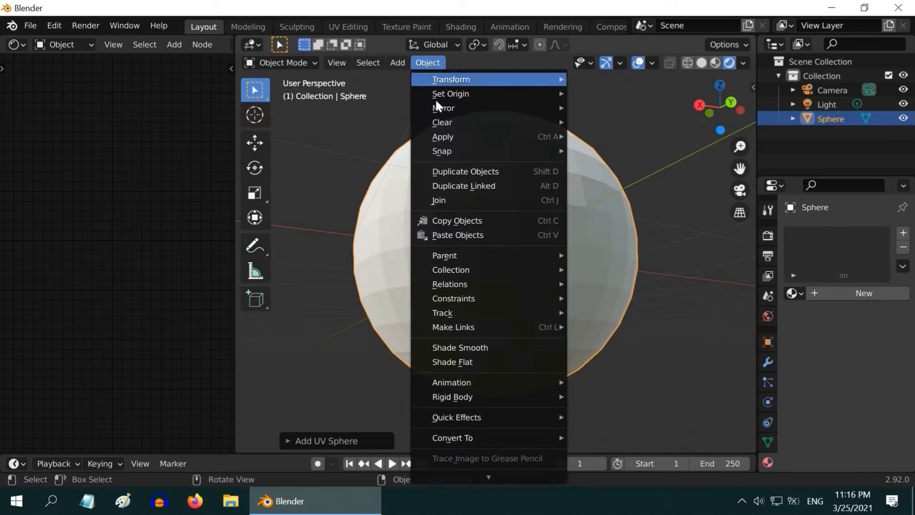
pyautogui.click(460, 347)
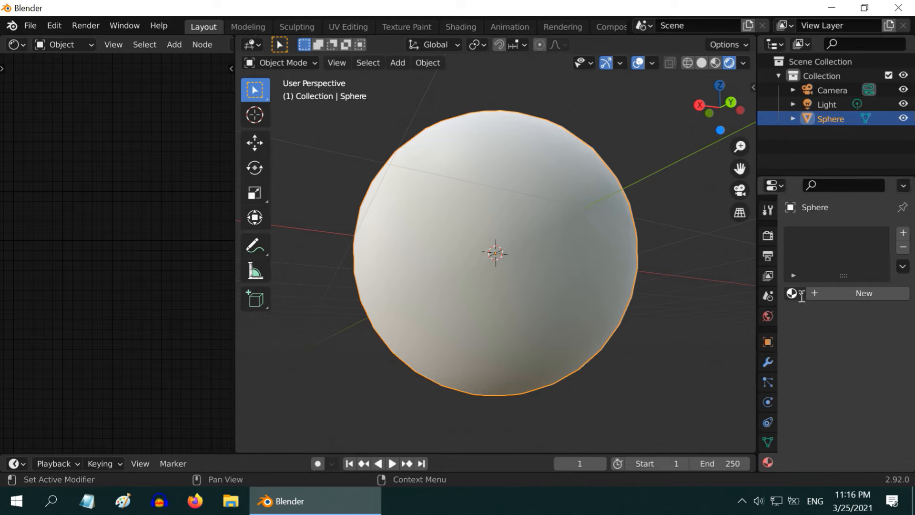
# - Assign the existing steel Material to the sphere and raise Bump strength to 0.2
pyautogui.click(864, 293)
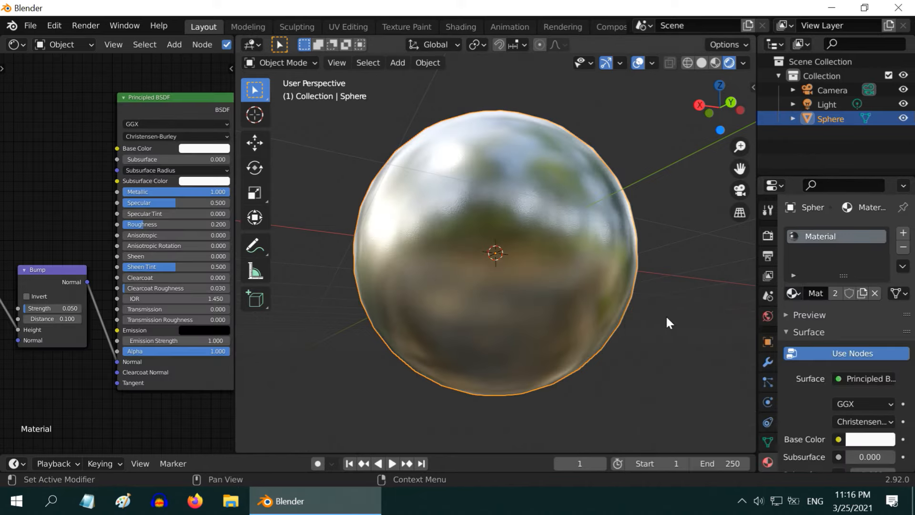
pyautogui.moveTo(500, 292)
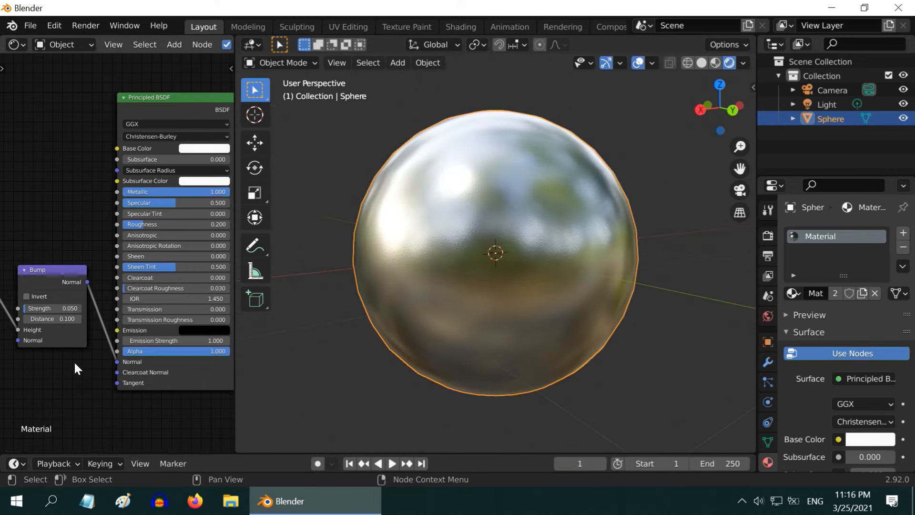
pyautogui.doubleClick(51, 308)
pyautogui.write('0.200')
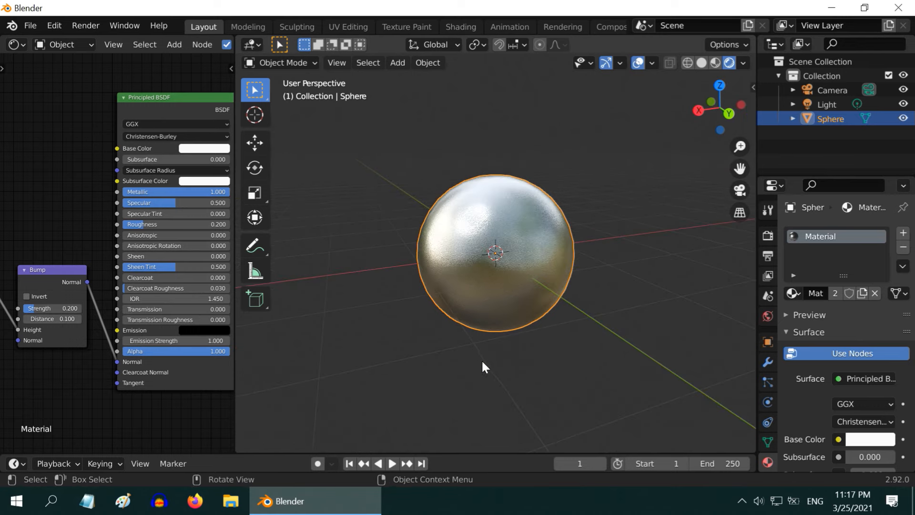
pyautogui.click(482, 367)
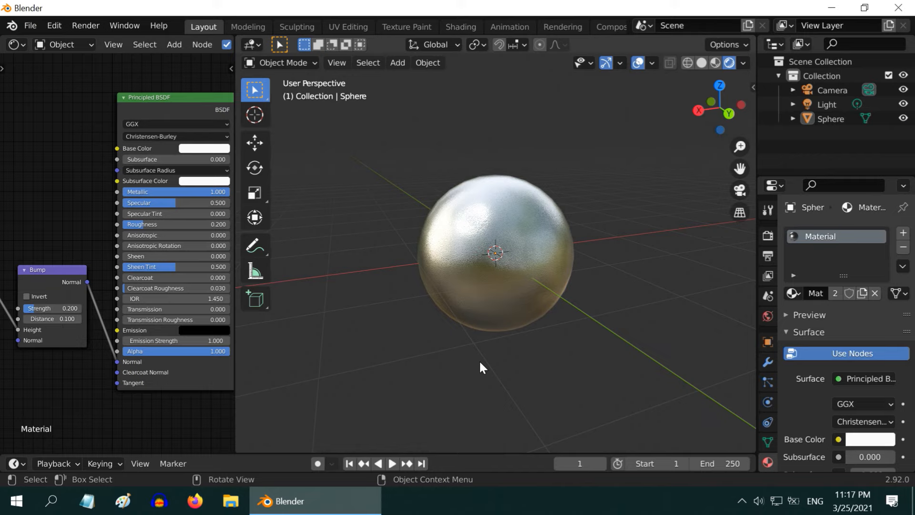
pyautogui.moveTo(612, 211)
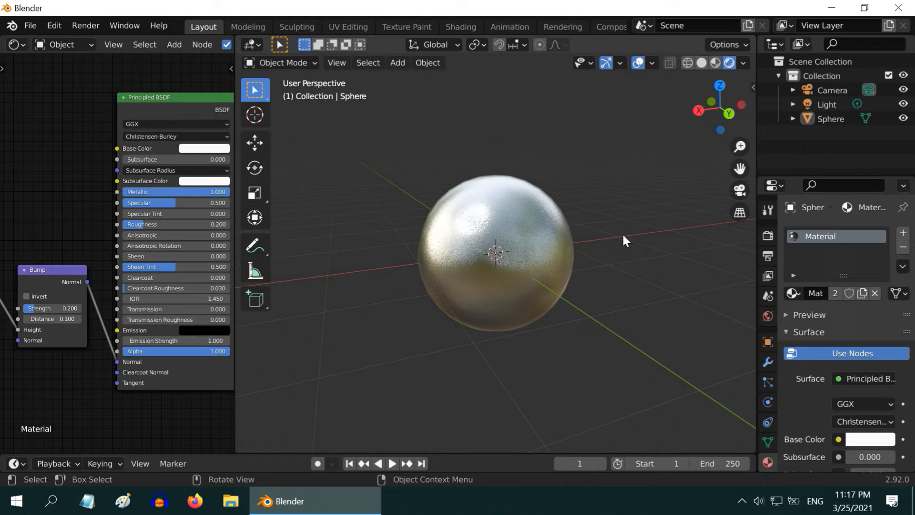
pyautogui.moveTo(628, 223)
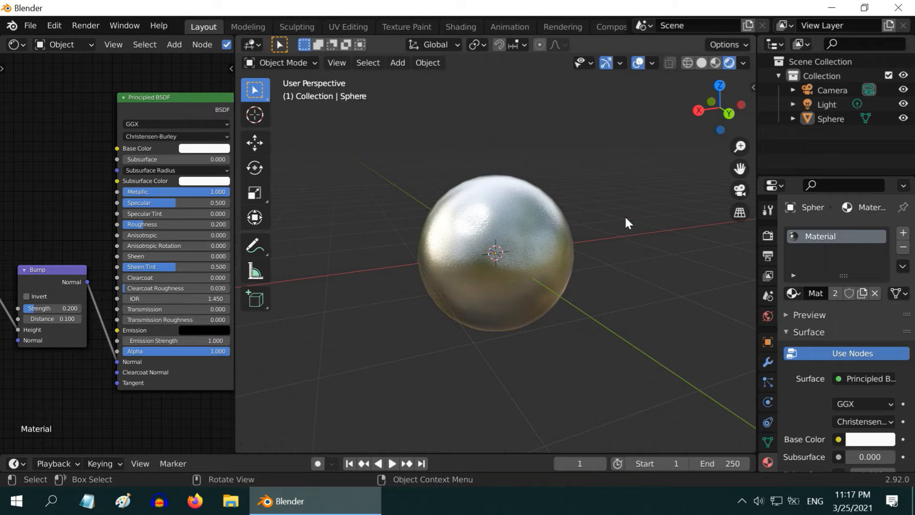
pyautogui.moveTo(654, 210)
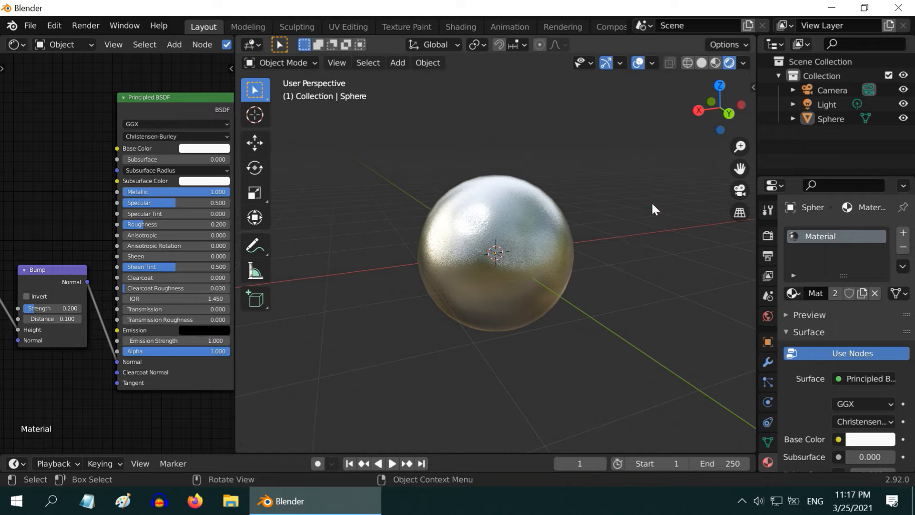
pyautogui.moveTo(635, 310)
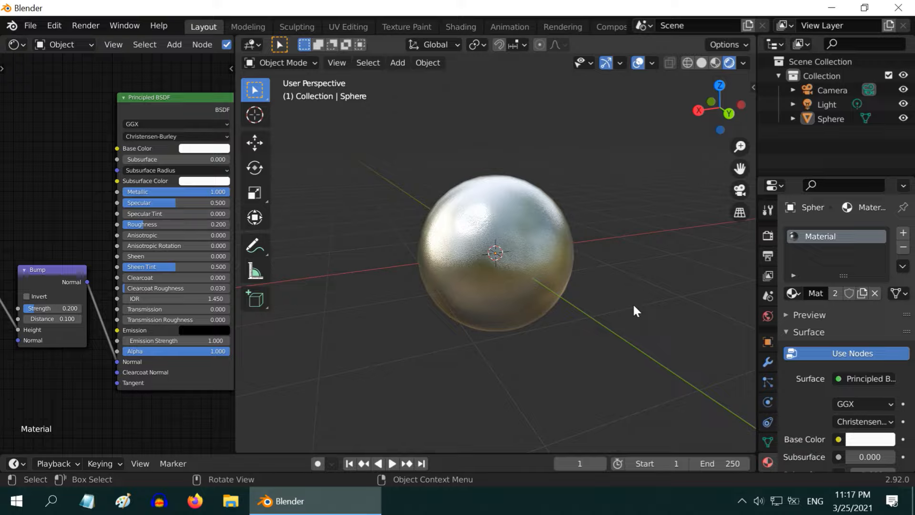